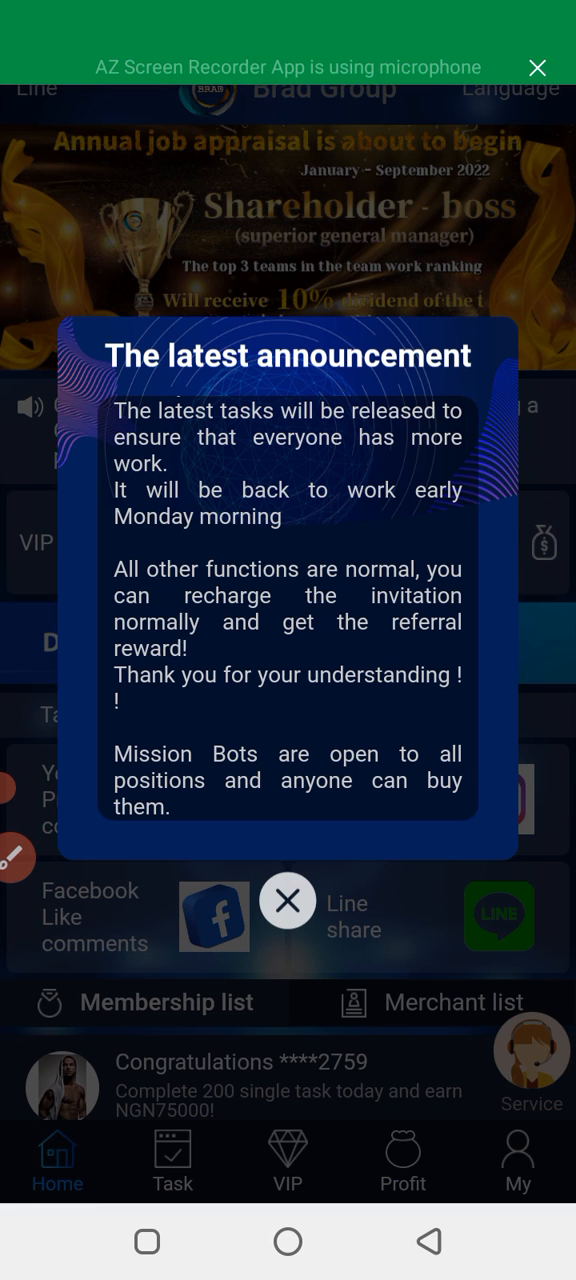
Dismiss the announcement popup to reveal the home page with task hall and membership list
click(288, 900)
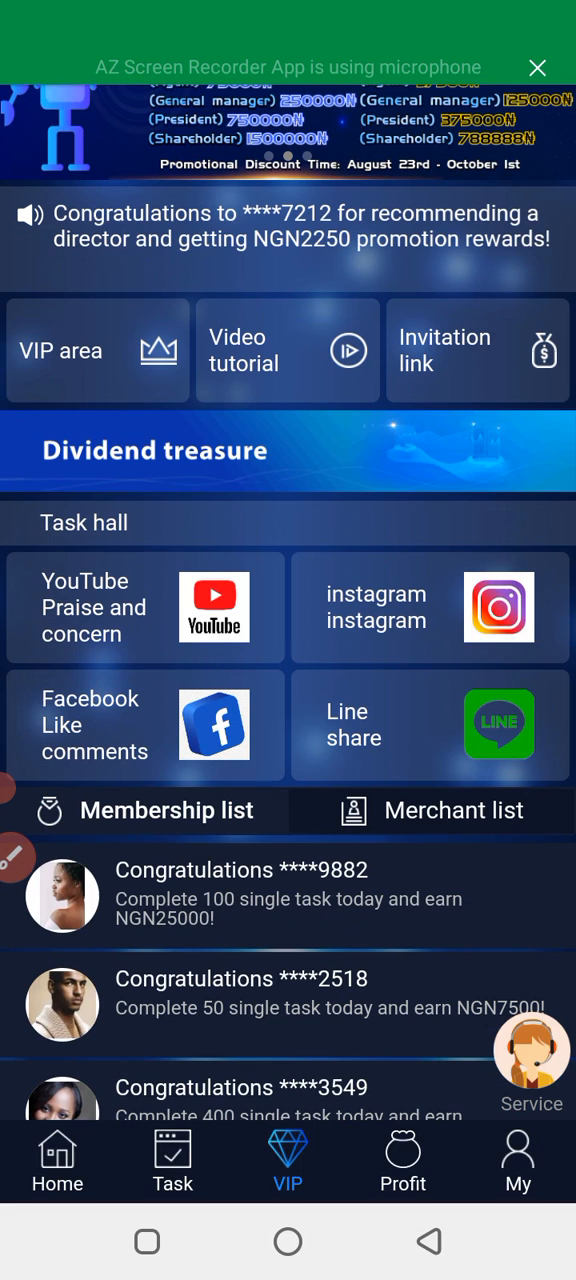
Show the VIP page with staff identity, 5 daily tasks and intern/staff tiers
click(288, 1160)
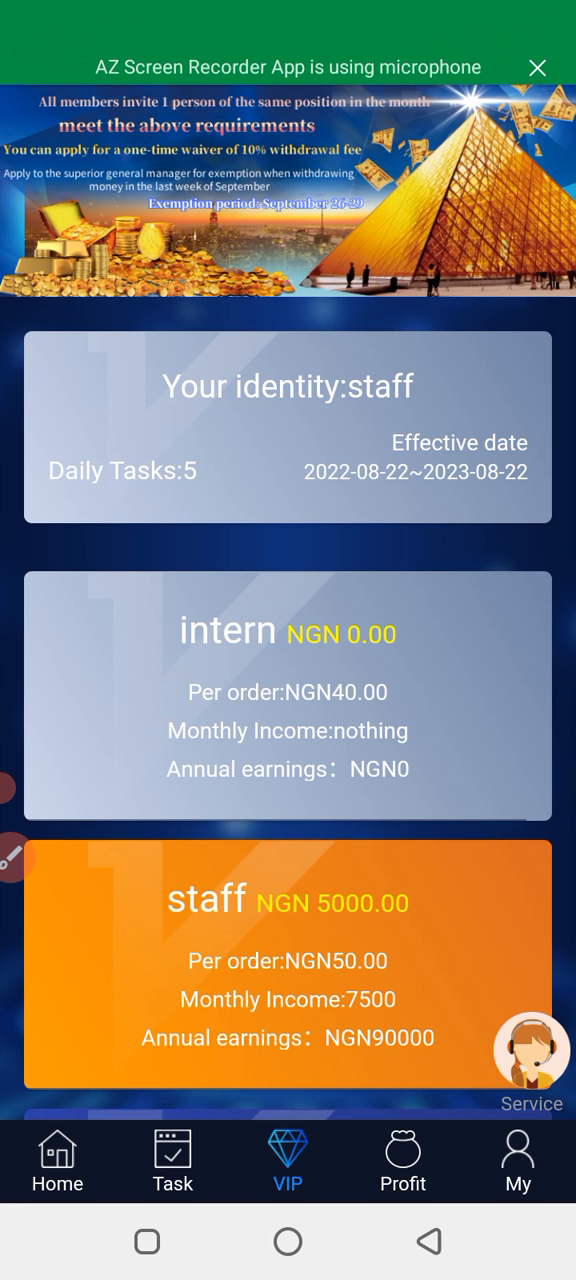
scroll(down, 3)
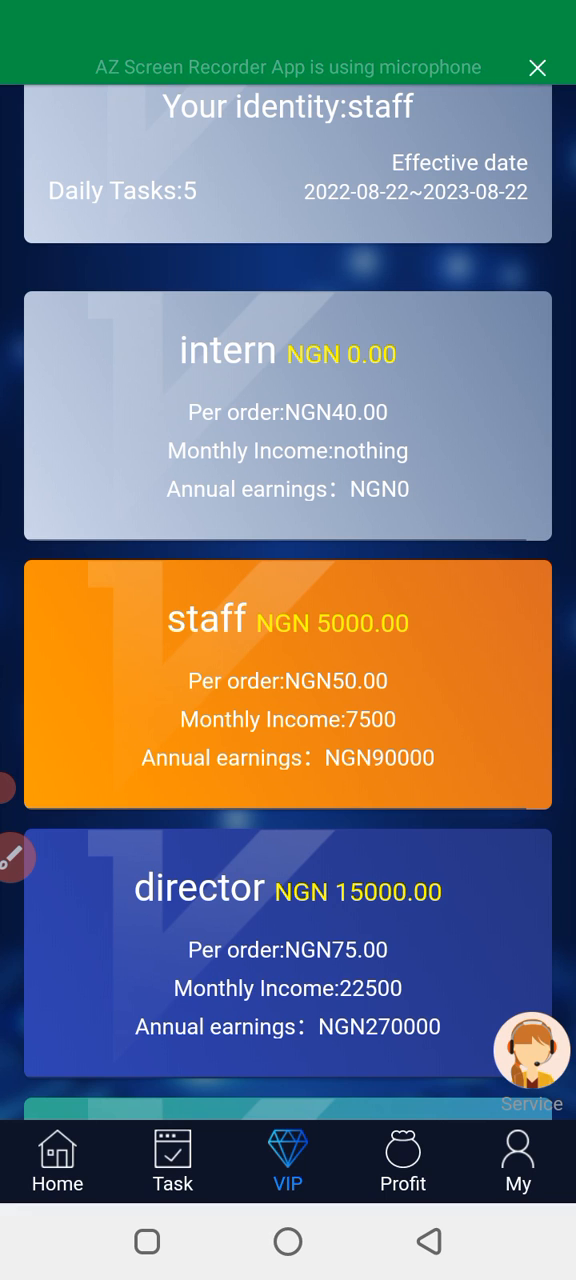
scroll(down, 3)
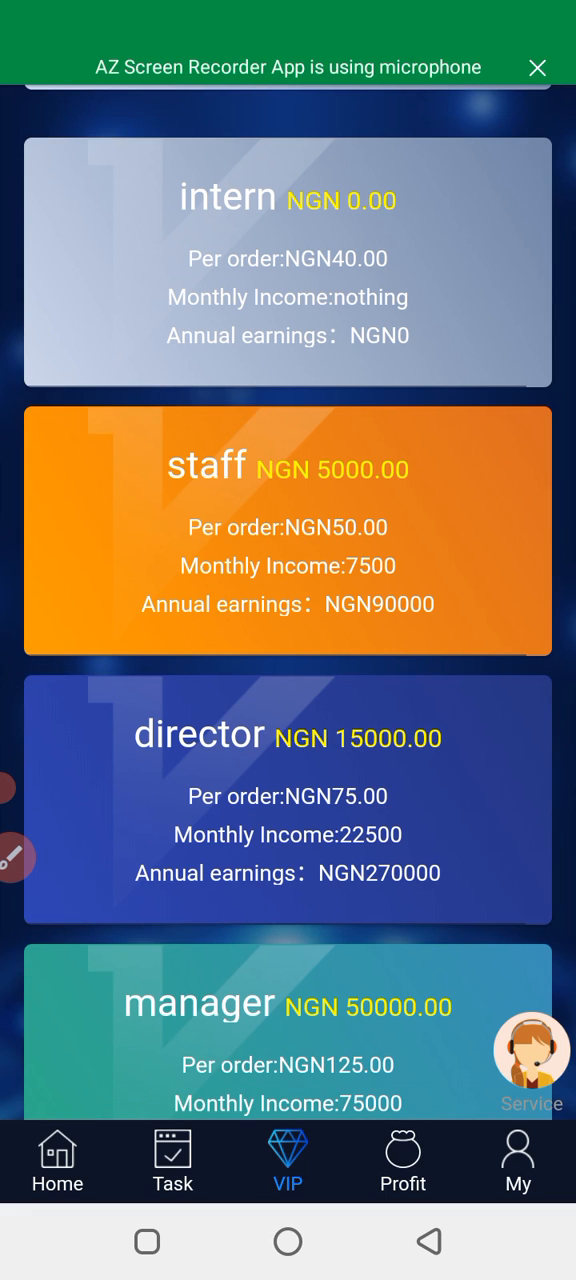
scroll(down, 3)
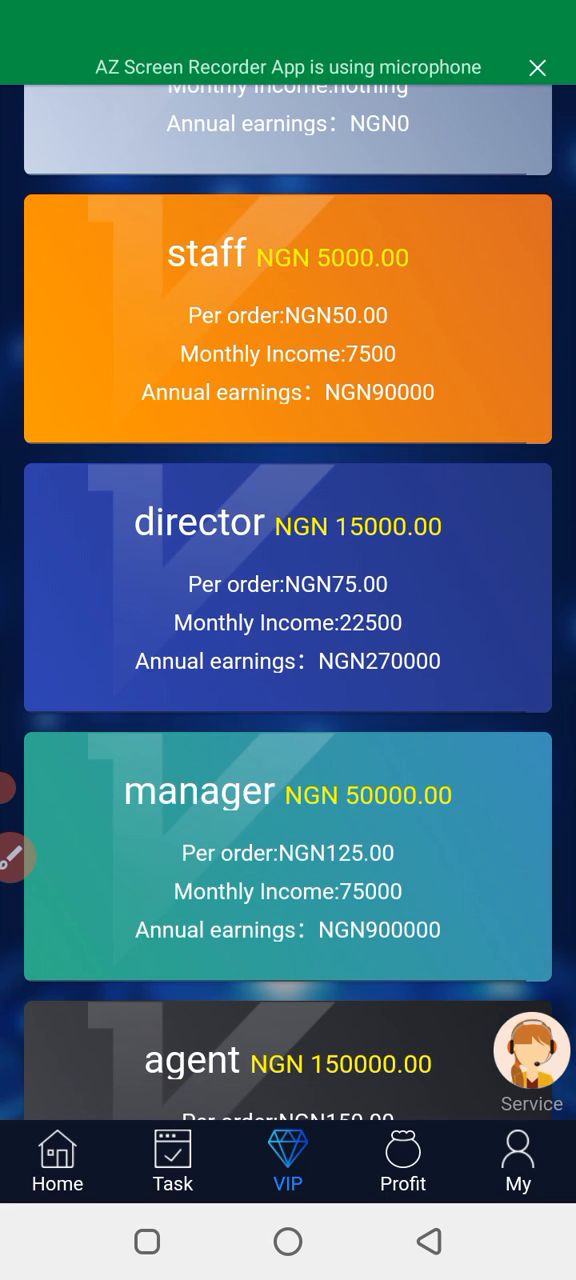
scroll(down, 3)
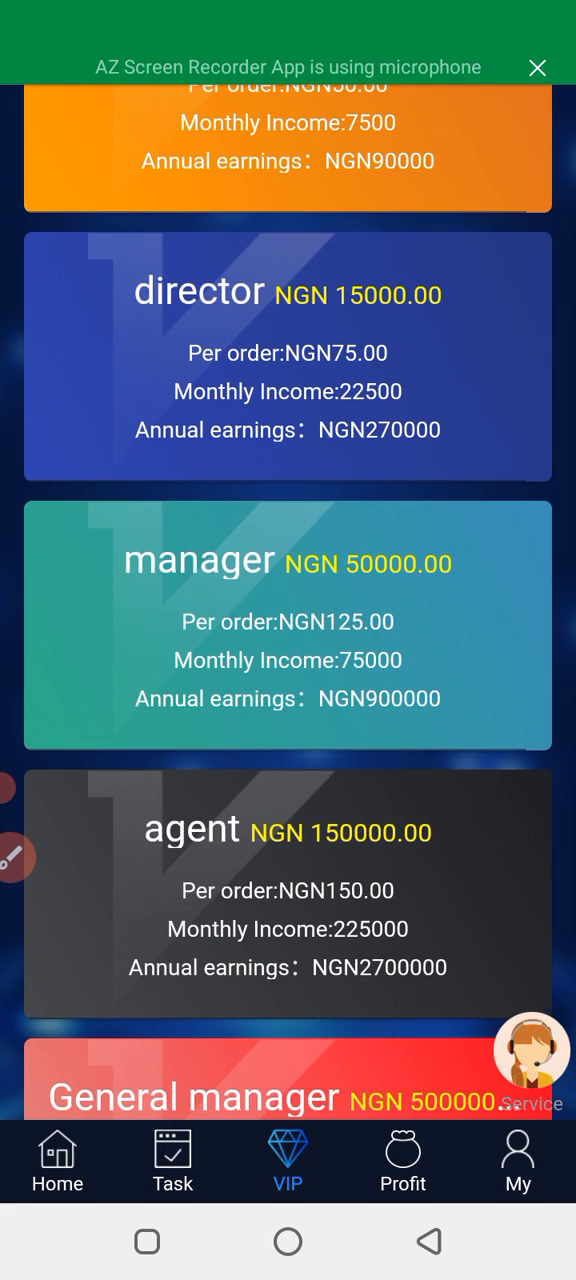
scroll(down, 3)
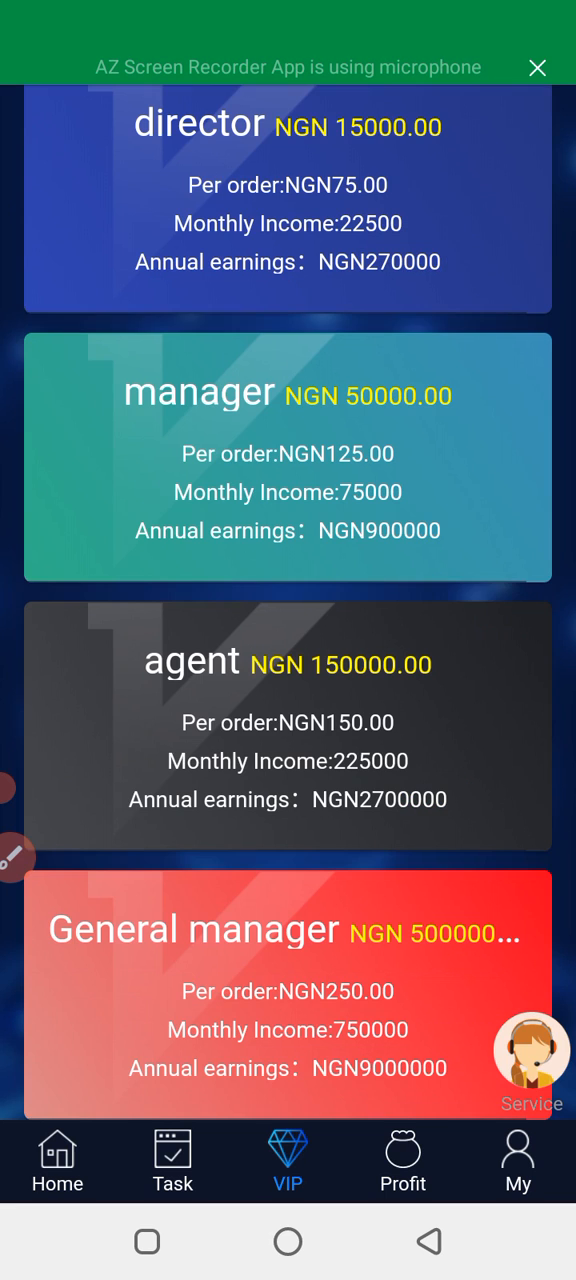
scroll(down, 3)
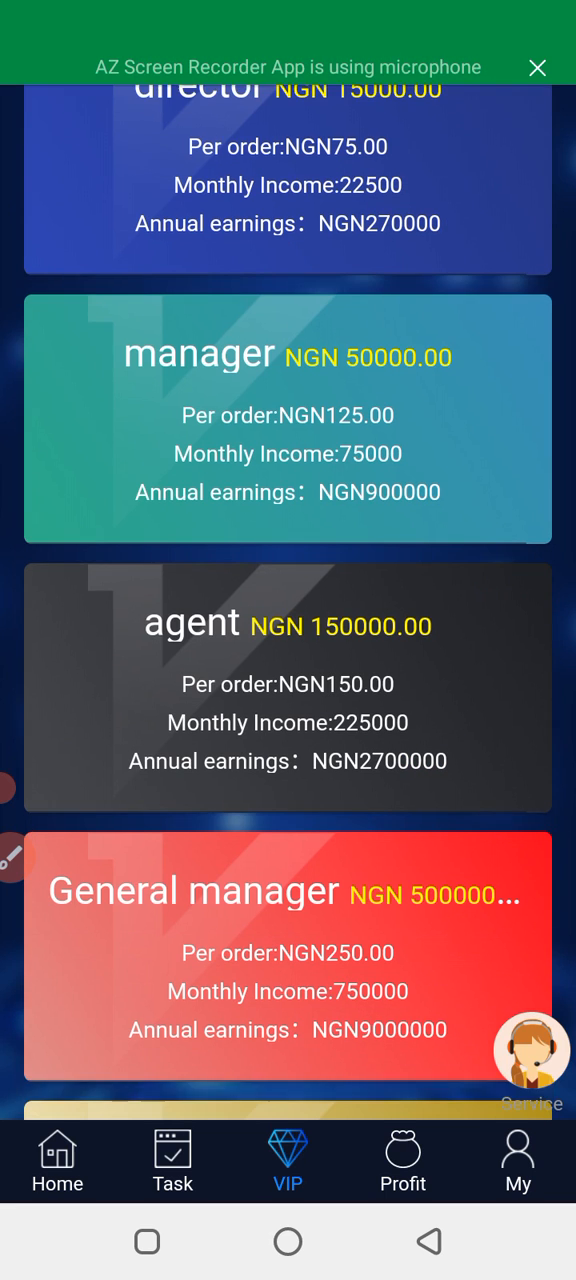
scroll(down, 3)
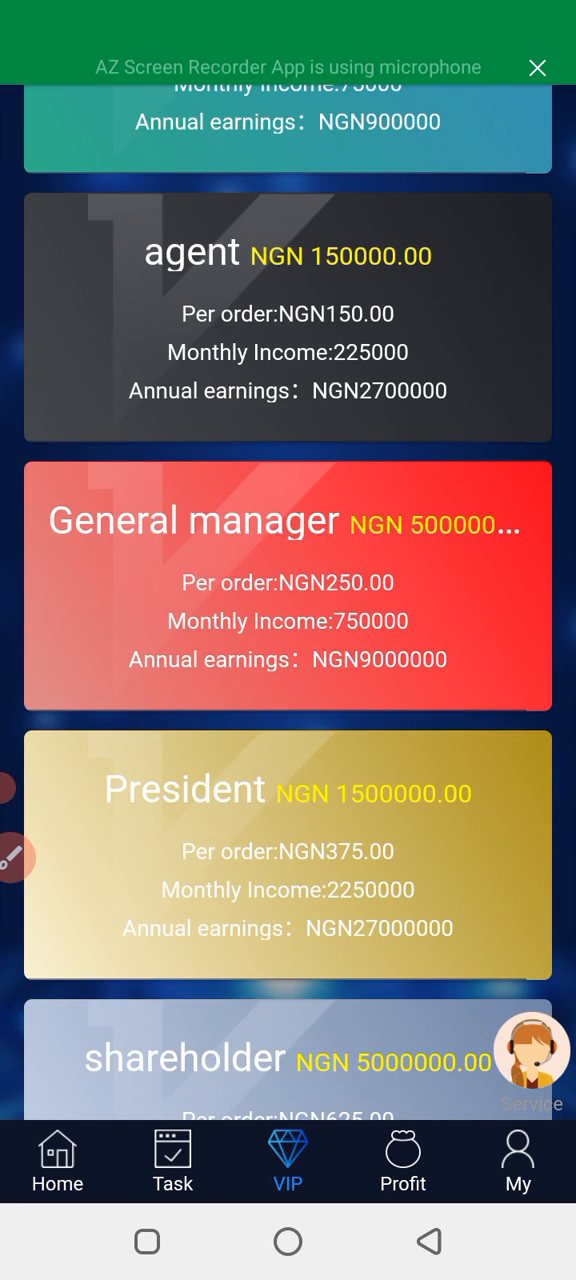
scroll(down, 3)
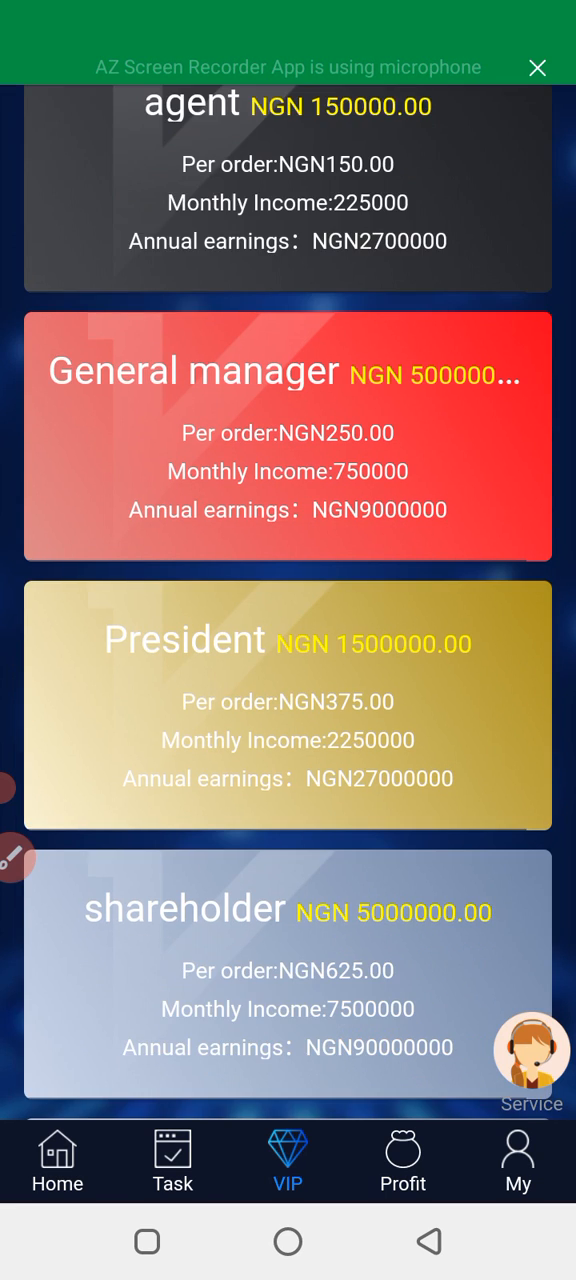
scroll(down, 3)
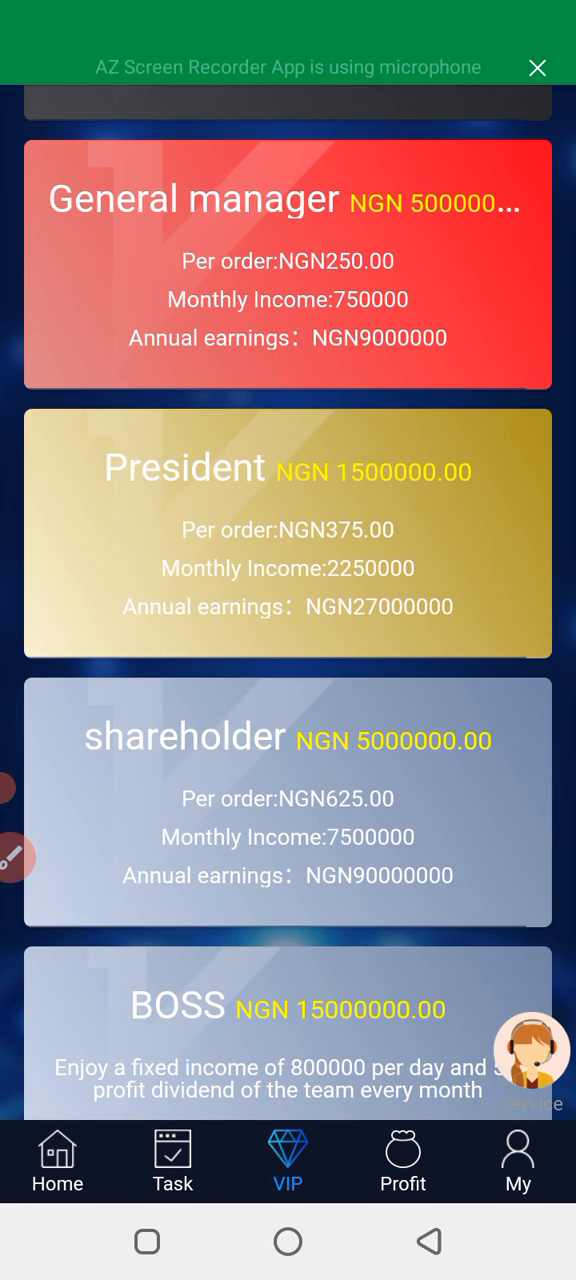
scroll(down, 3)
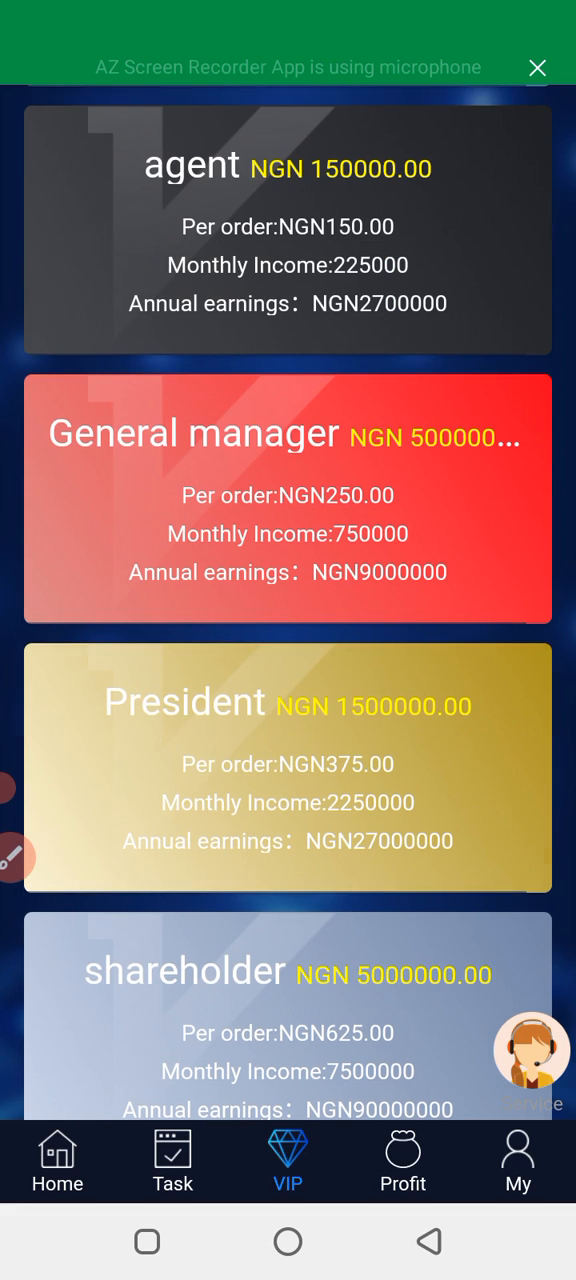
scroll(down, 3)
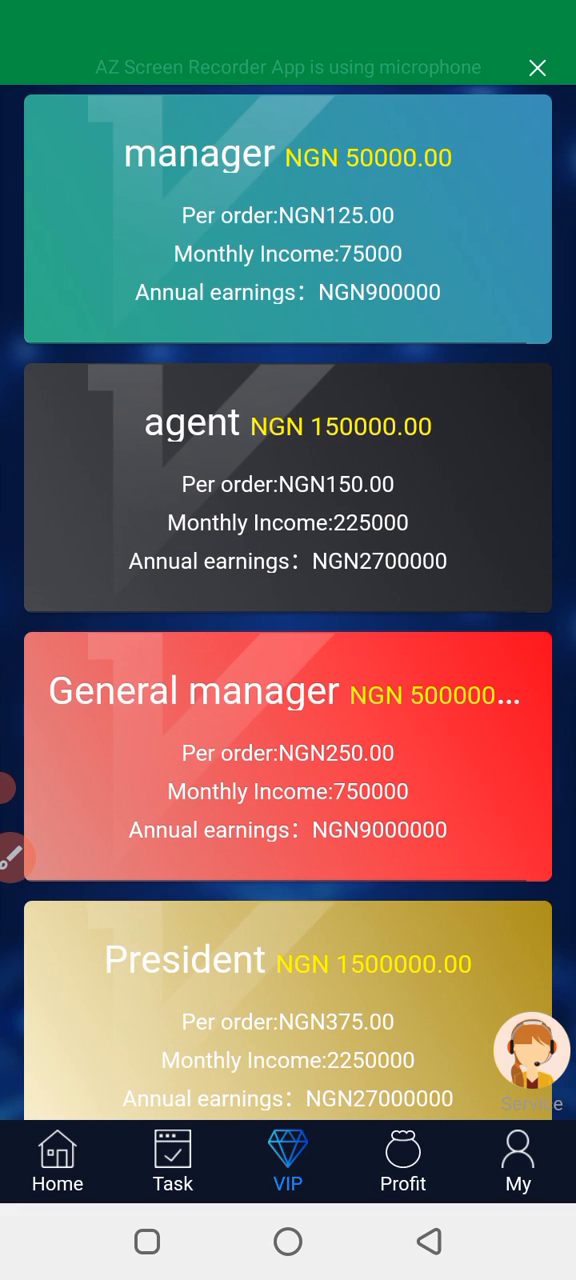
View the Profit benefits table, then the My account page with 1562 NGN balance and 5 tasks
click(402, 1160)
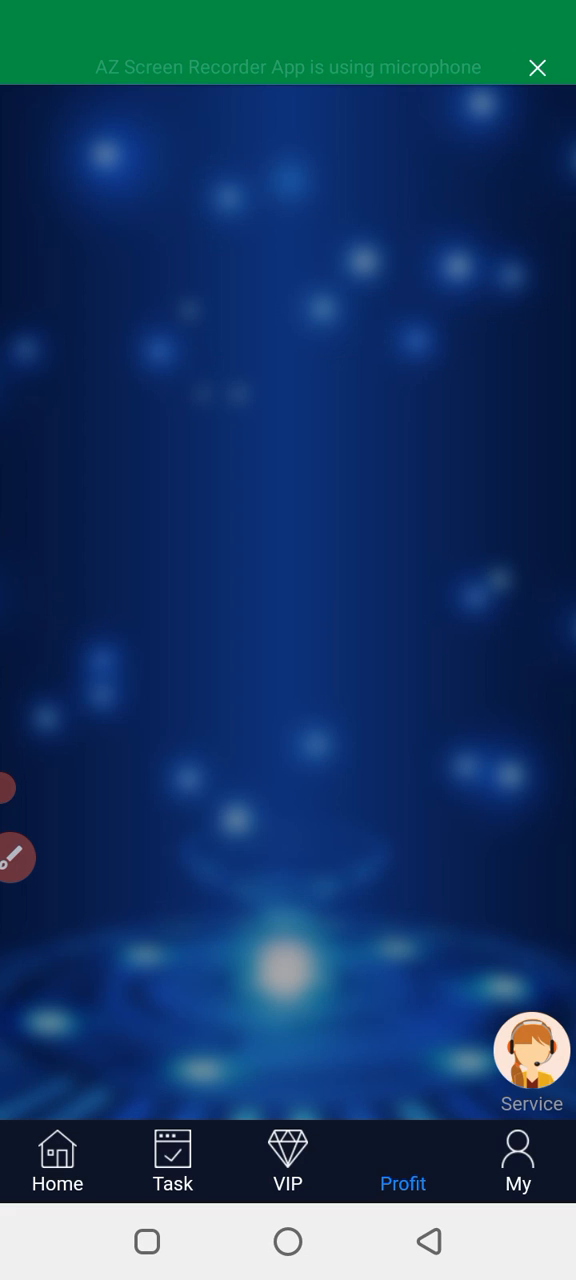
click(404, 1160)
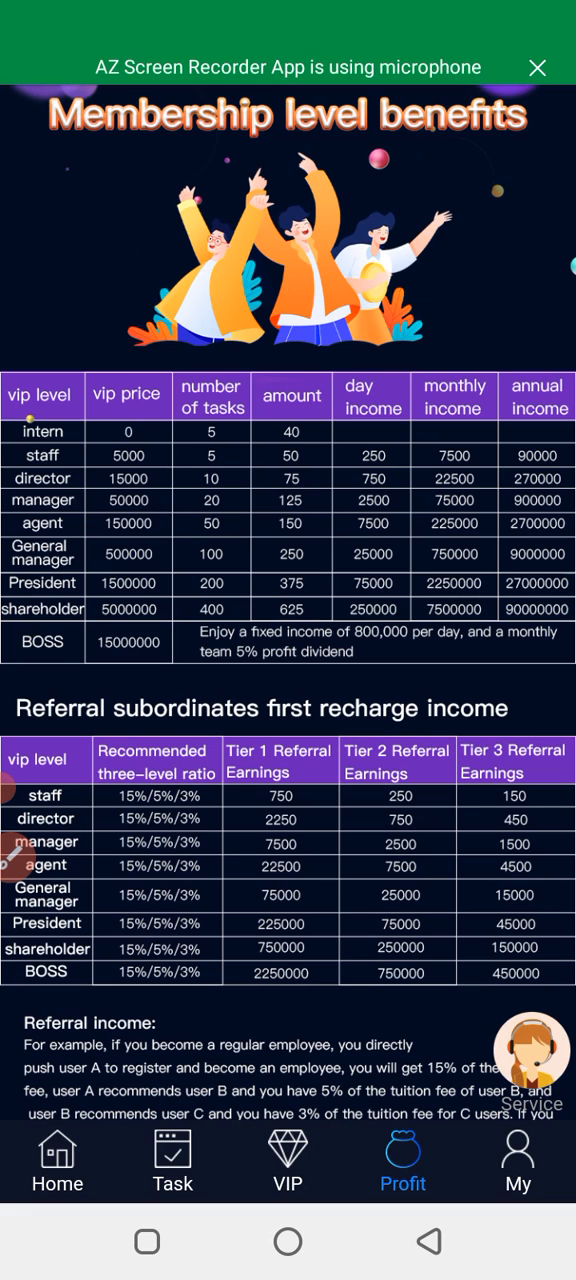
click(518, 1160)
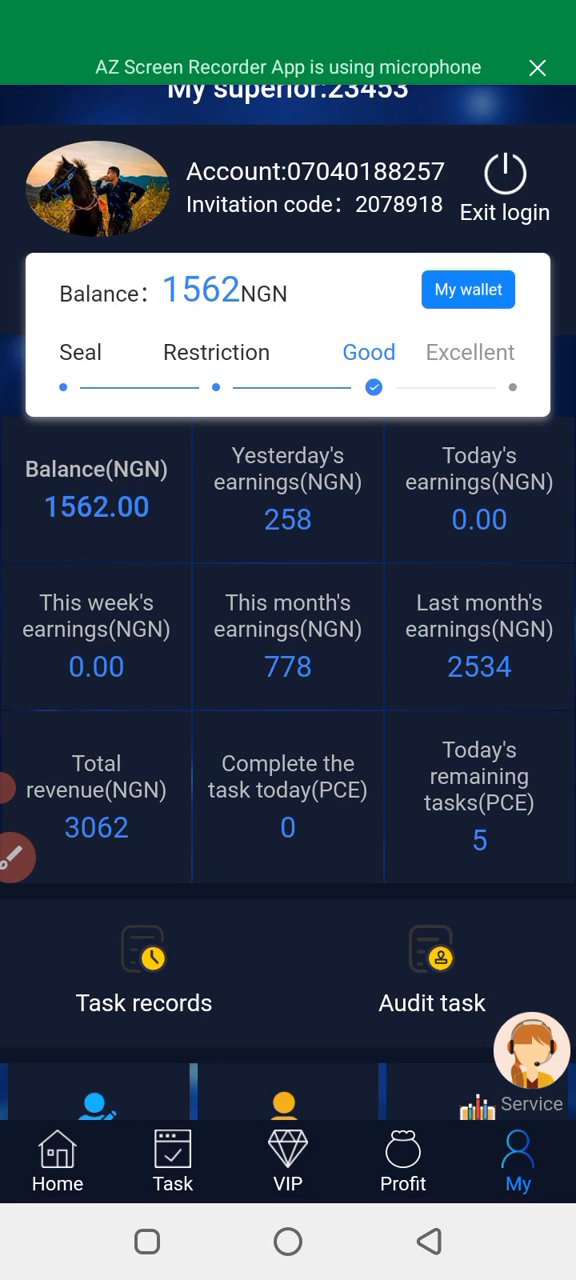
Reach the Invite Friends page showing the referral QR code, code and invitation link
scroll(down, 3)
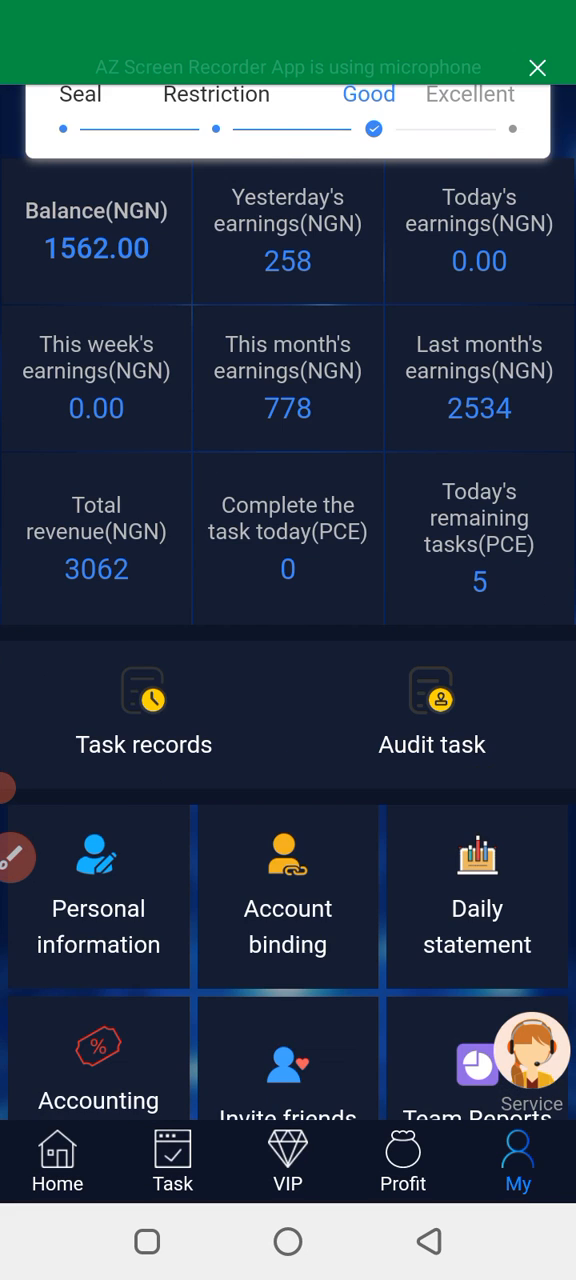
scroll(down, 3)
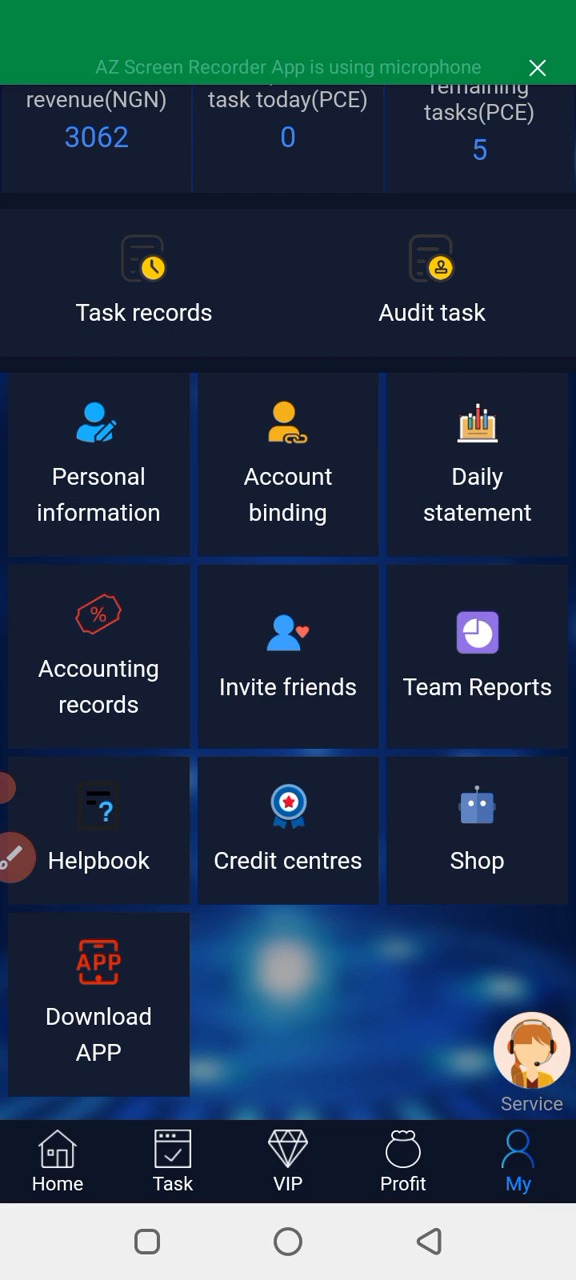
click(288, 656)
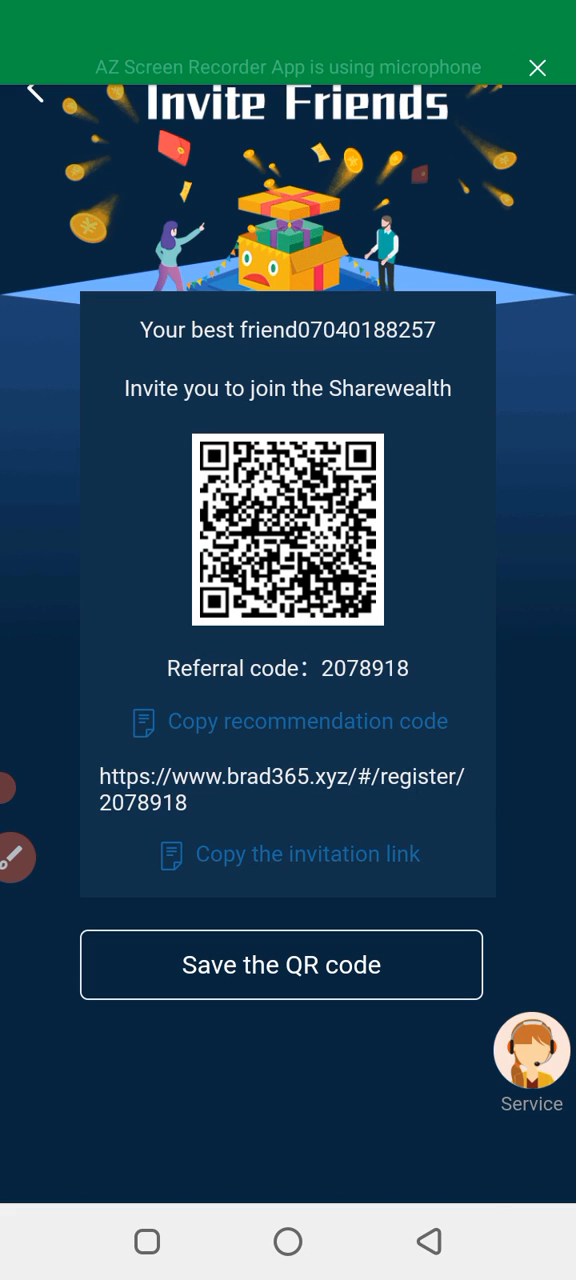
Return from Invite Friends to the account page with 1562 NGN balance
click(36, 96)
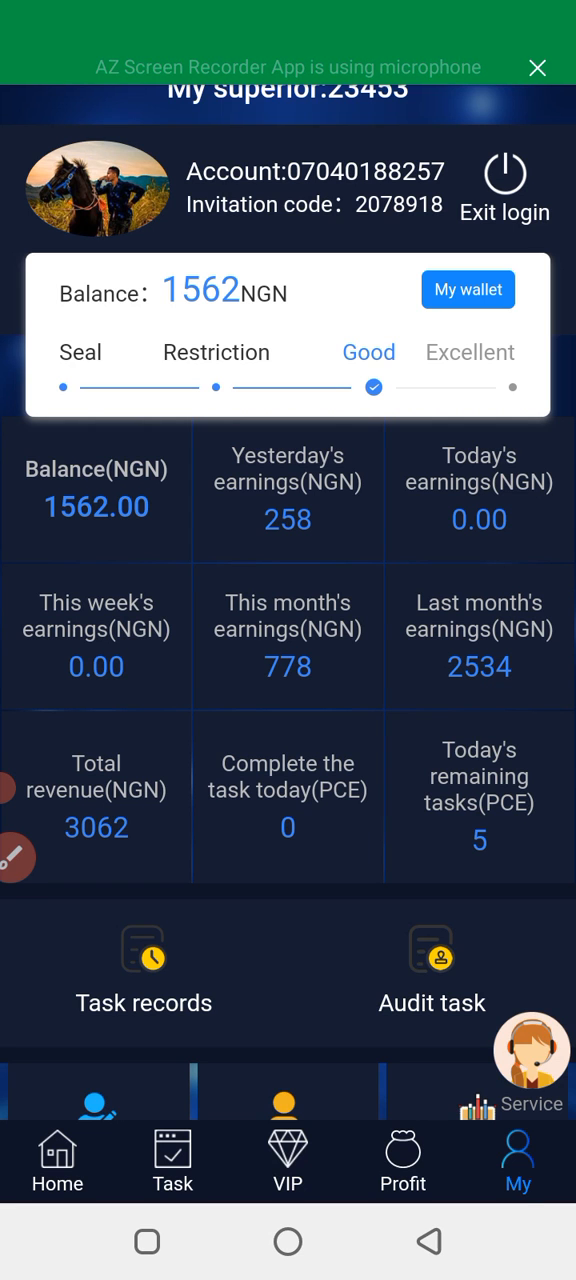
scroll(down, 3)
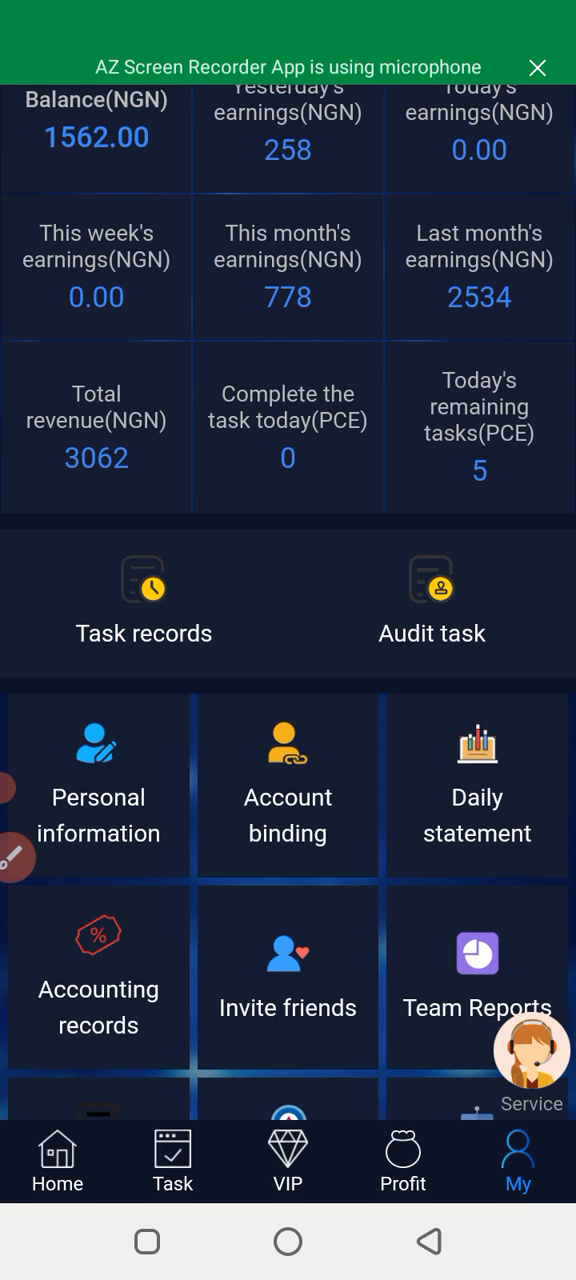
scroll(down, 3)
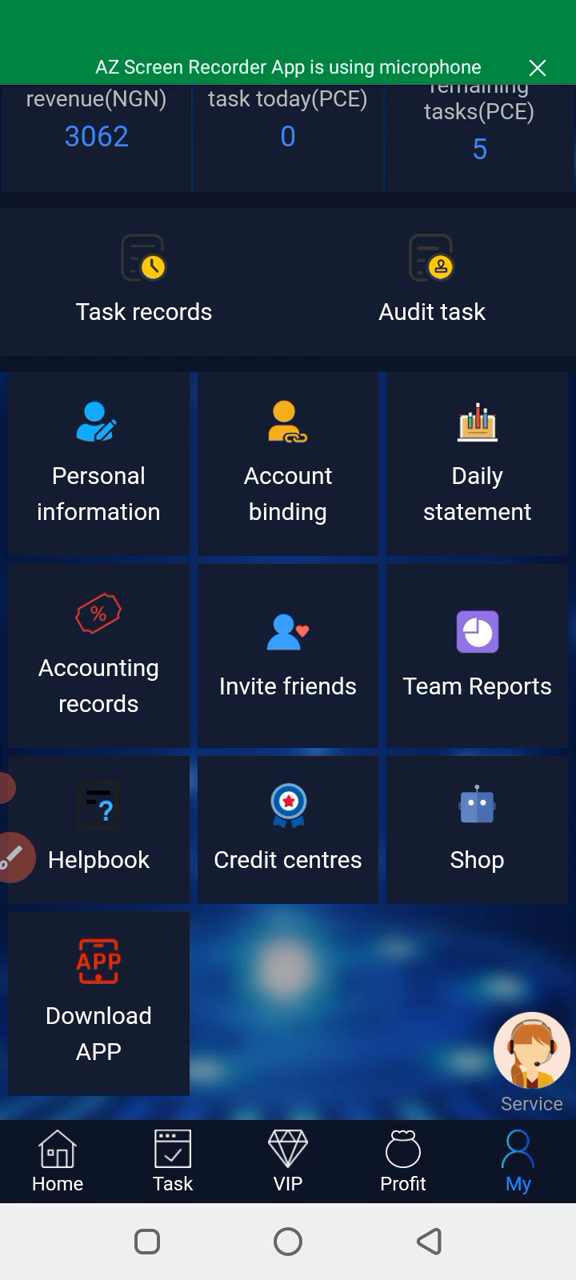
scroll(down, 3)
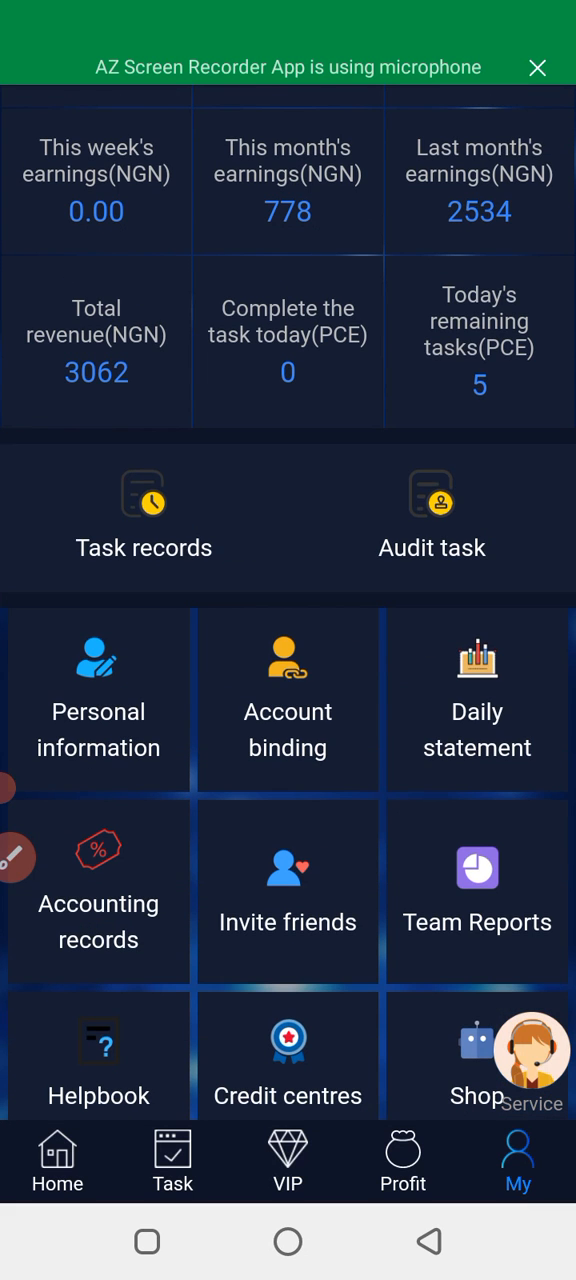
scroll(down, 3)
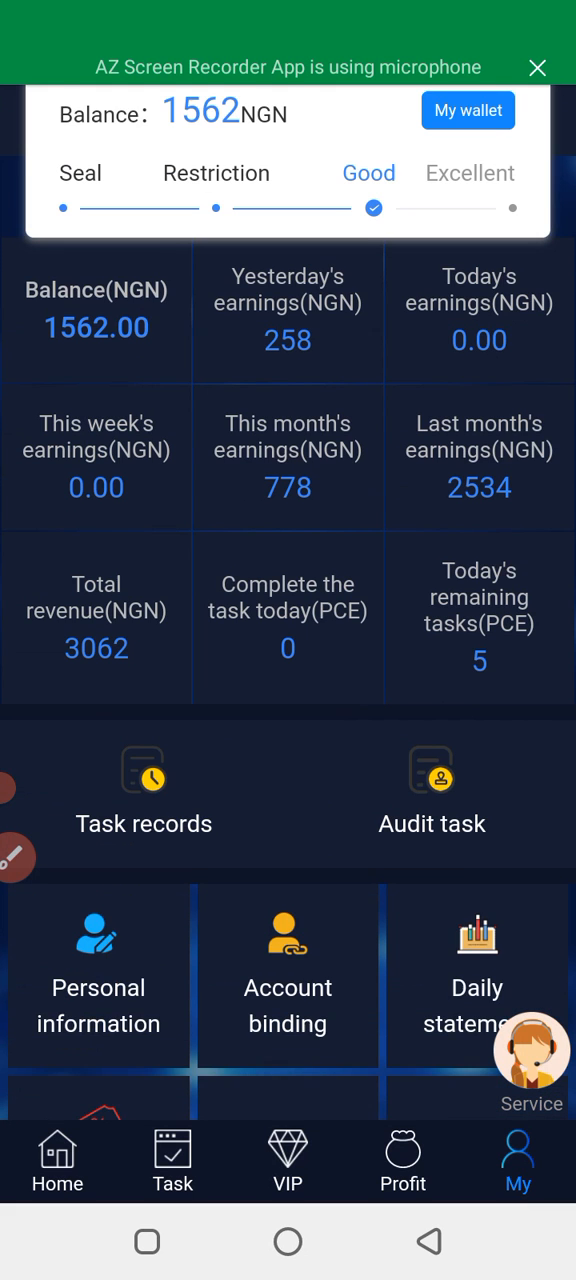
scroll(down, 3)
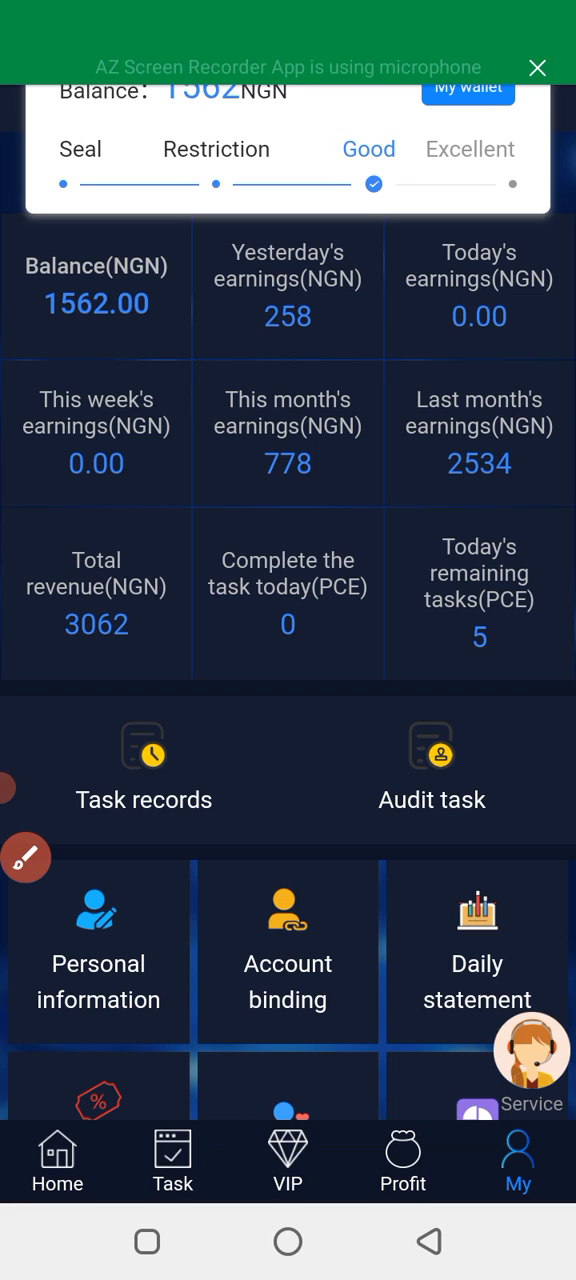
click(32, 788)
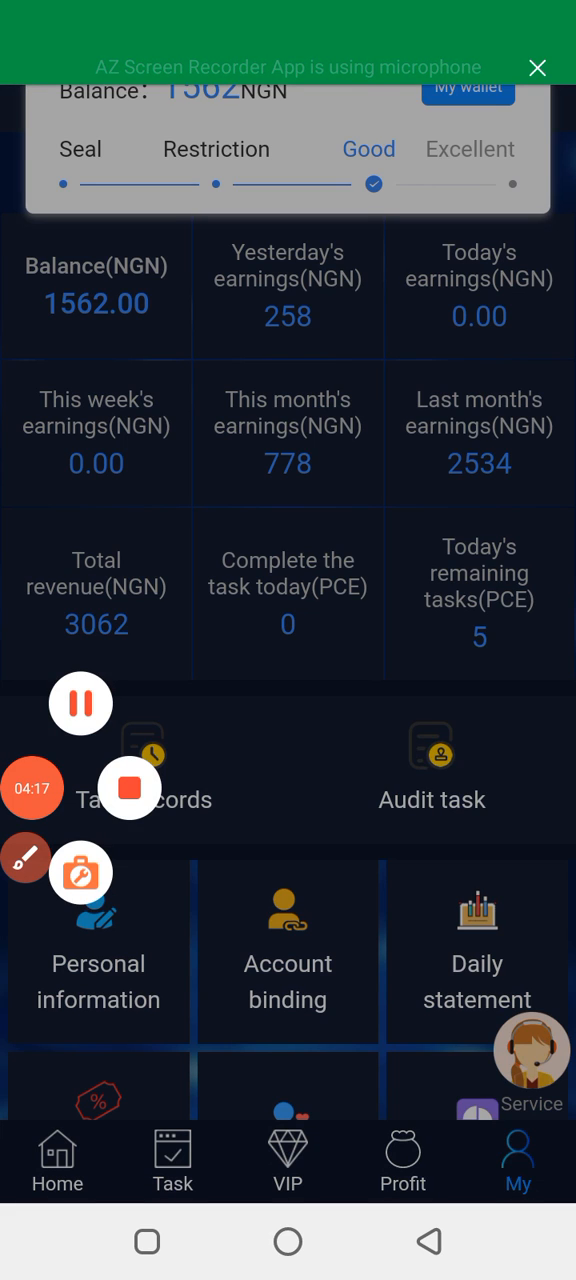